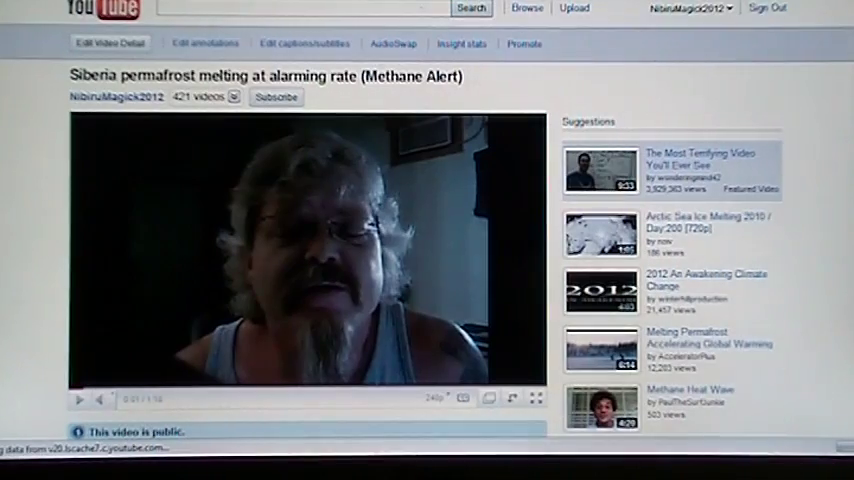
scroll(down, 3)
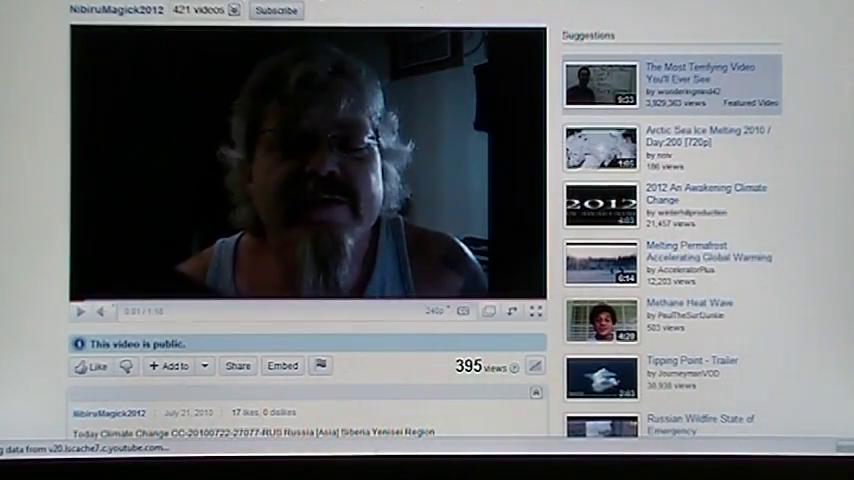
scroll(down, 3)
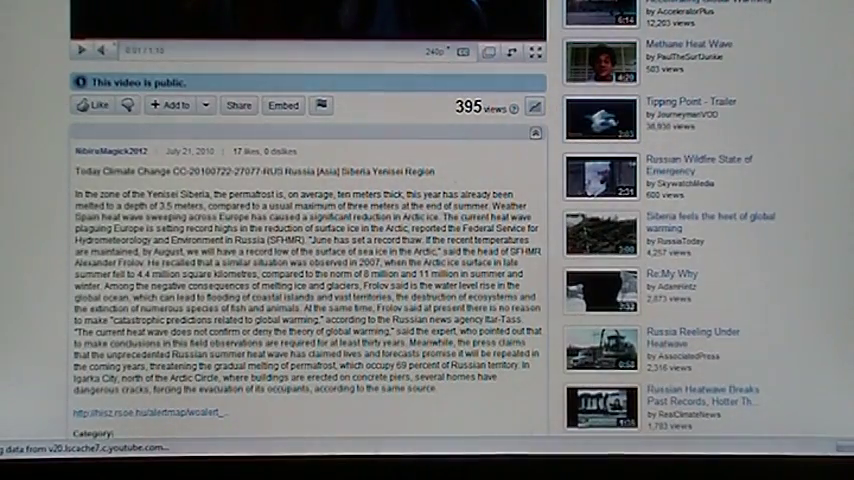
scroll(down, 3)
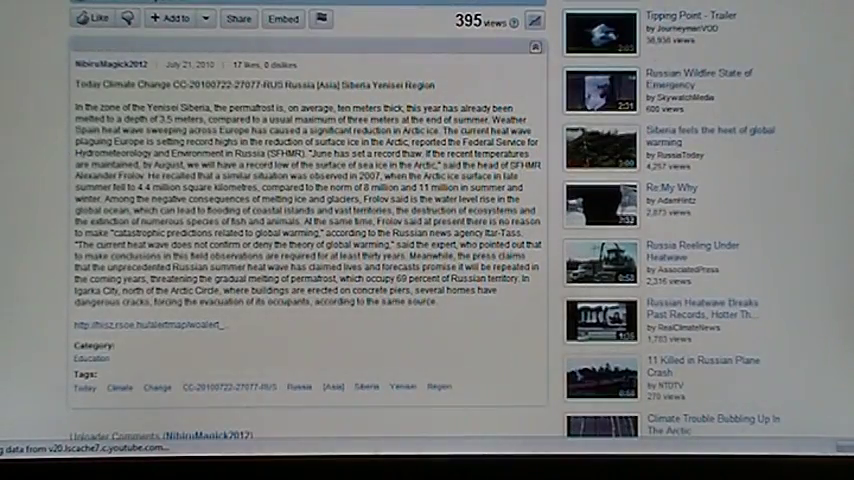